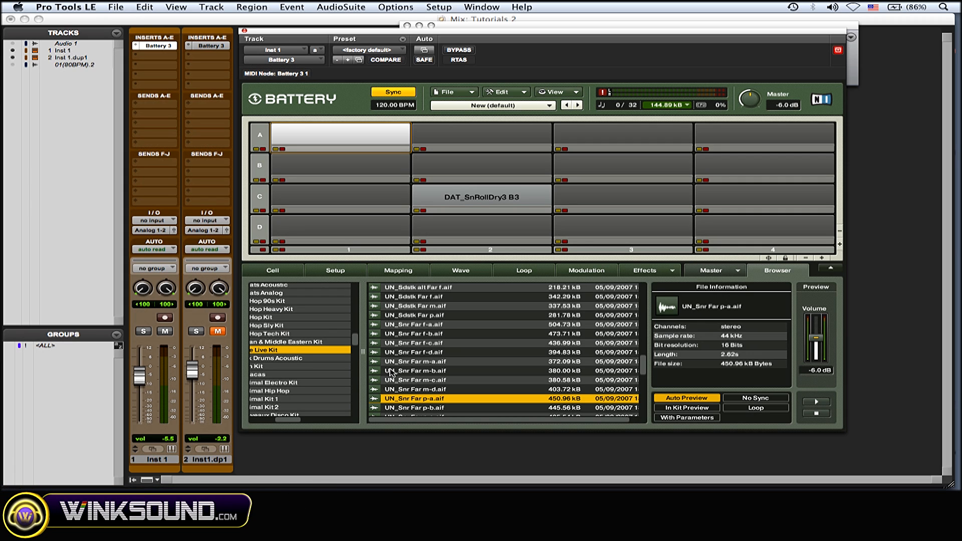
mouse_move(434, 404)
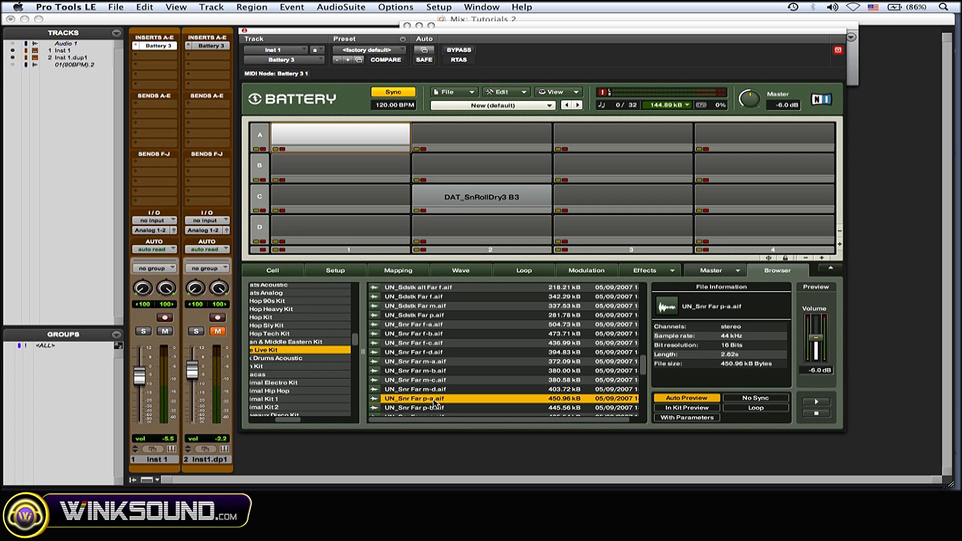
mouse_move(409, 405)
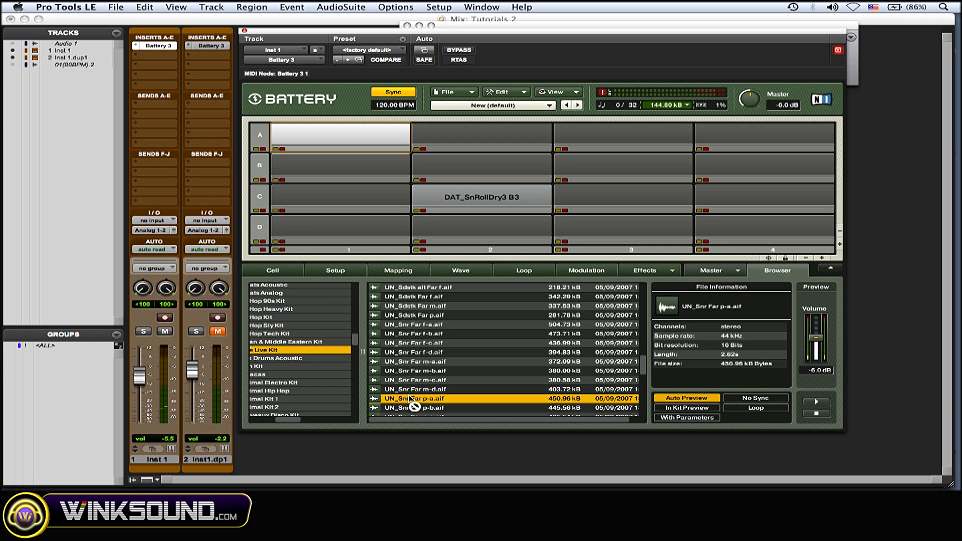
Drop the UN_Snr Far p-a, m-d and m-b snares onto cell A1, auditioning m-b and m-c
drag(415, 398, 341, 135)
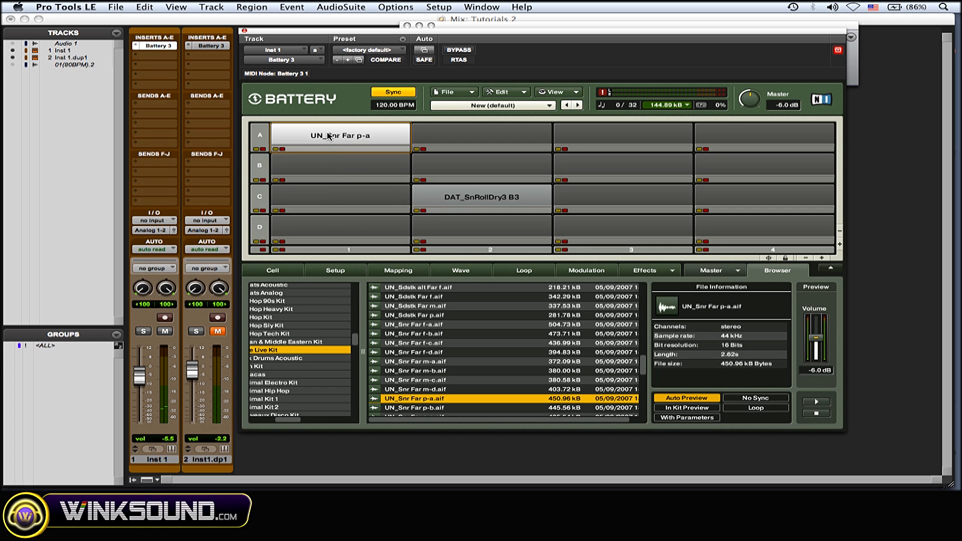
click(415, 389)
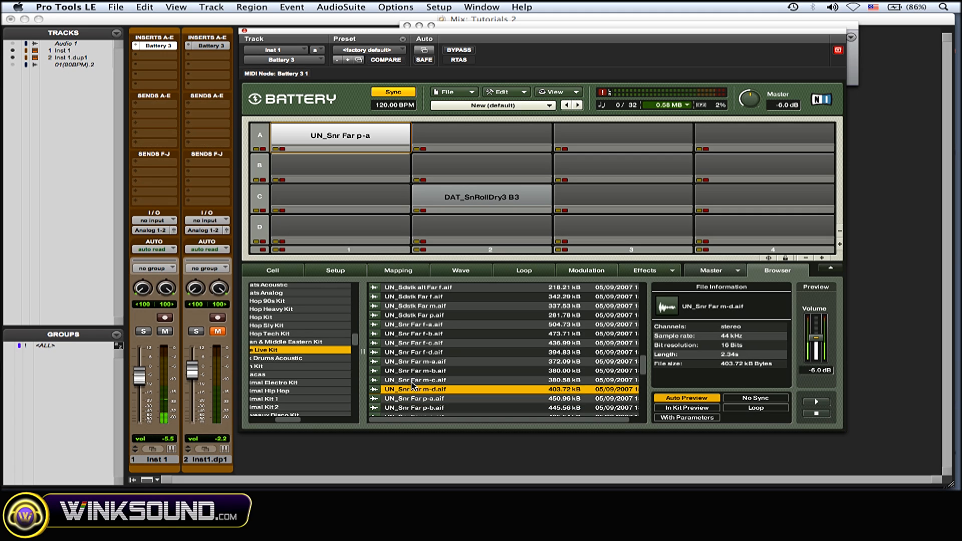
click(415, 371)
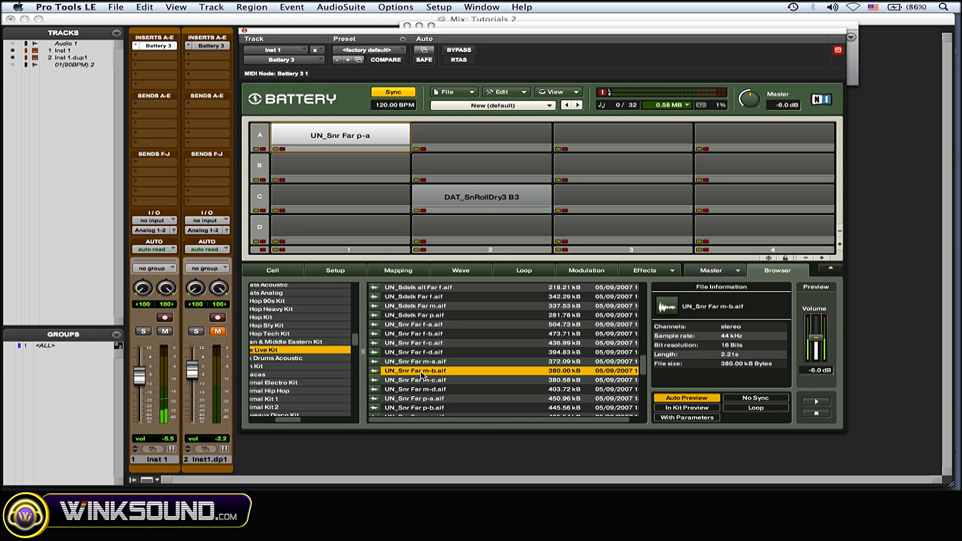
click(416, 389)
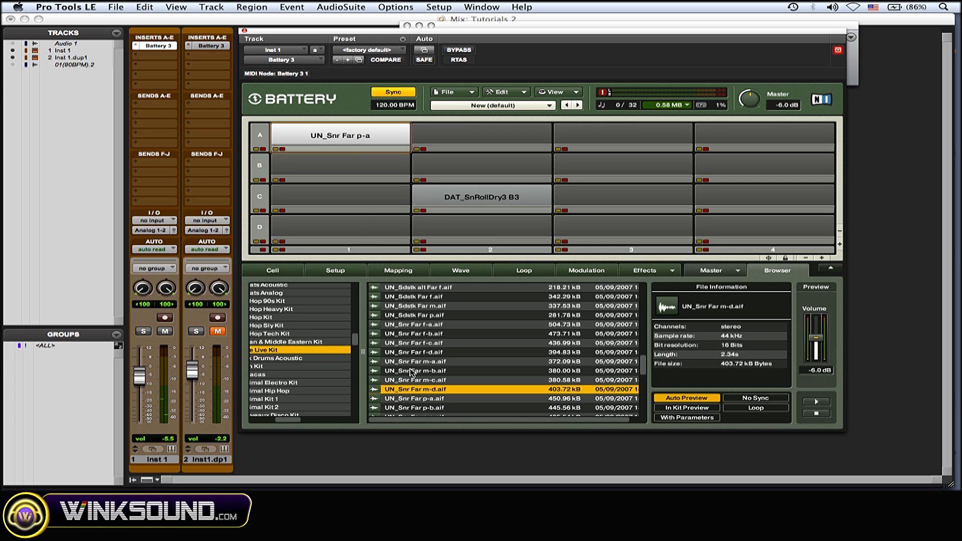
click(415, 371)
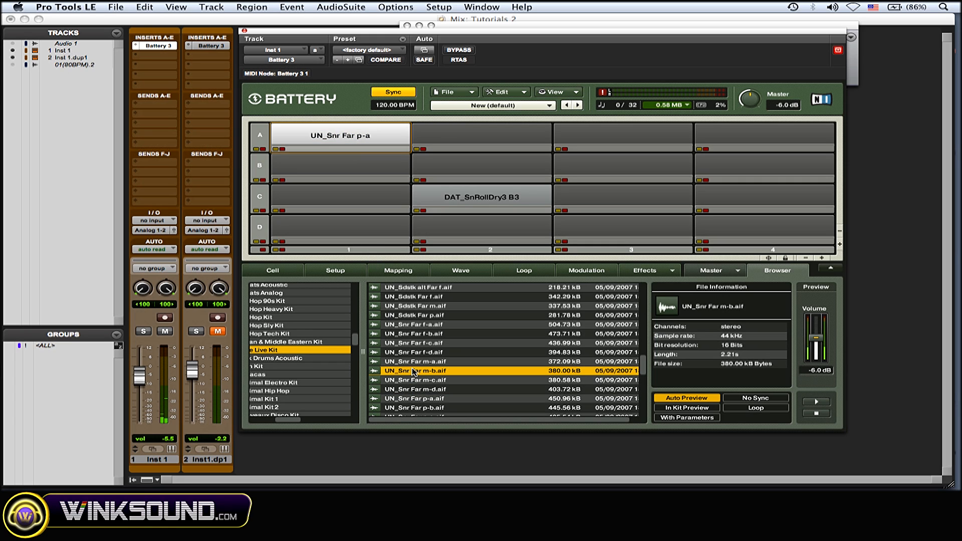
click(414, 389)
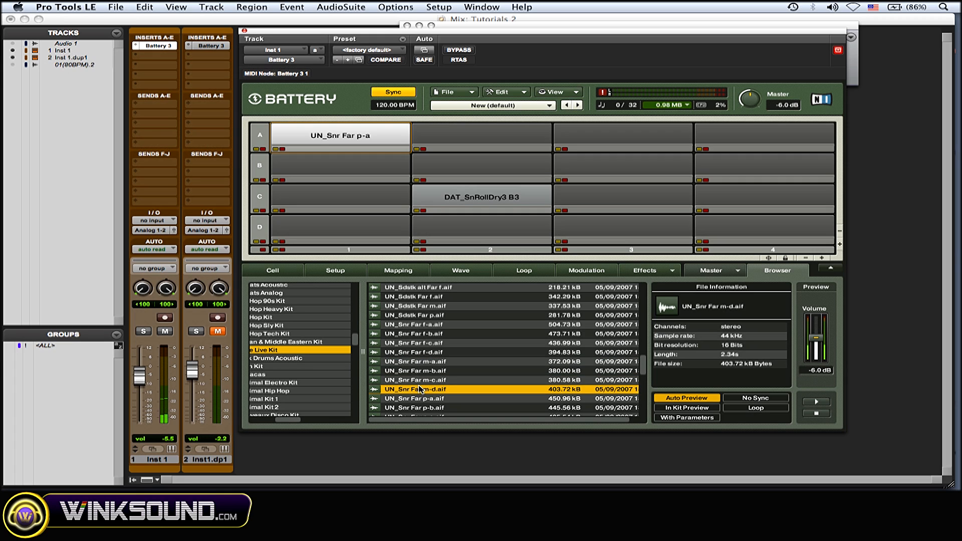
click(424, 380)
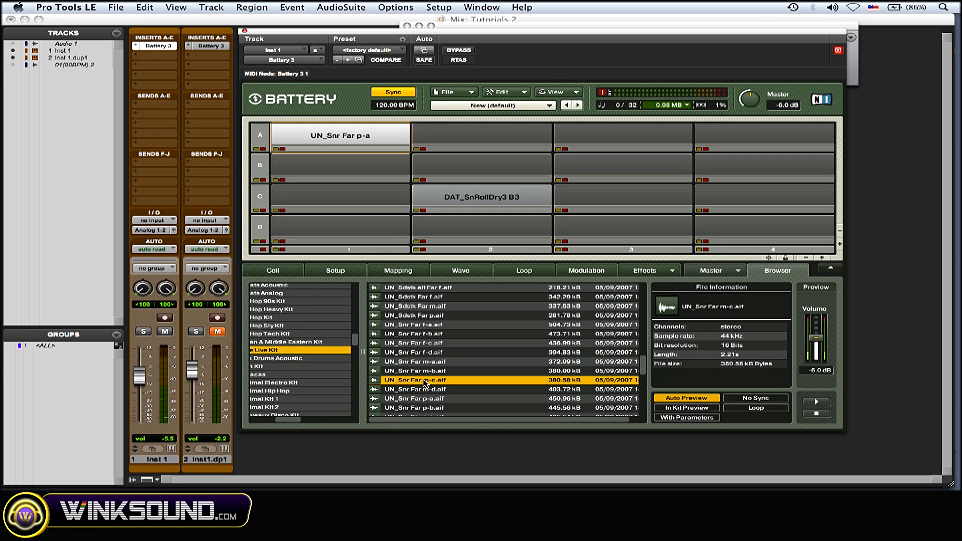
click(415, 371)
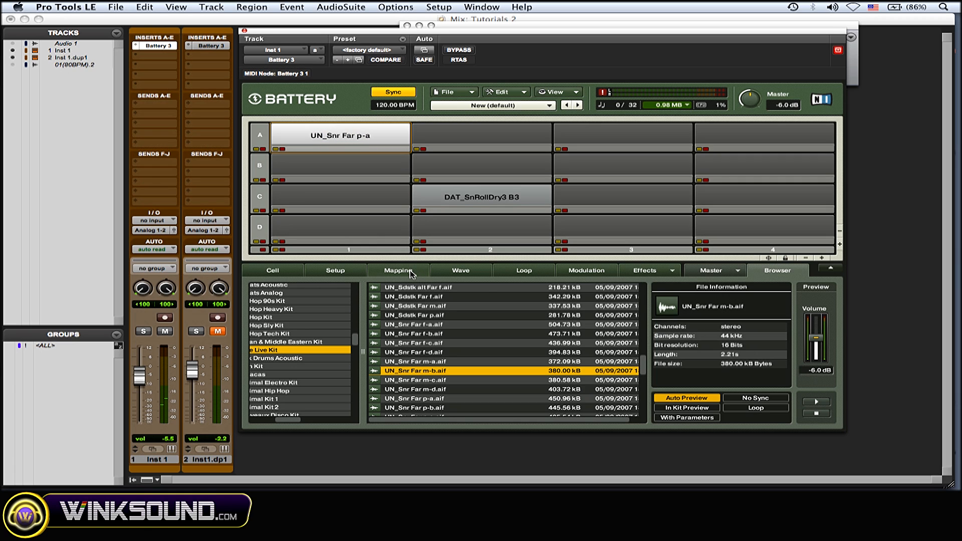
Switch Battery to the Mapping tab to display the p-a, m-d and m-b zones of cell A1
click(397, 270)
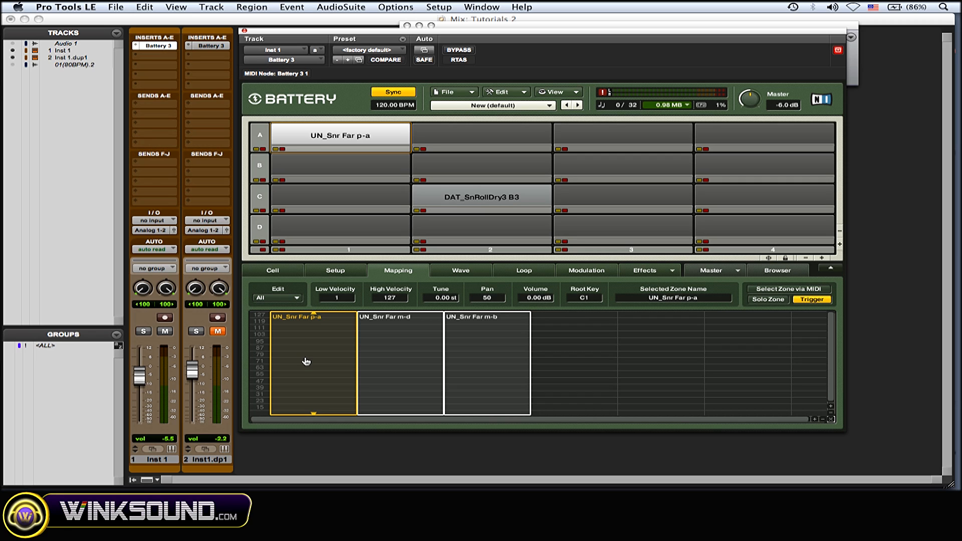
mouse_move(326, 310)
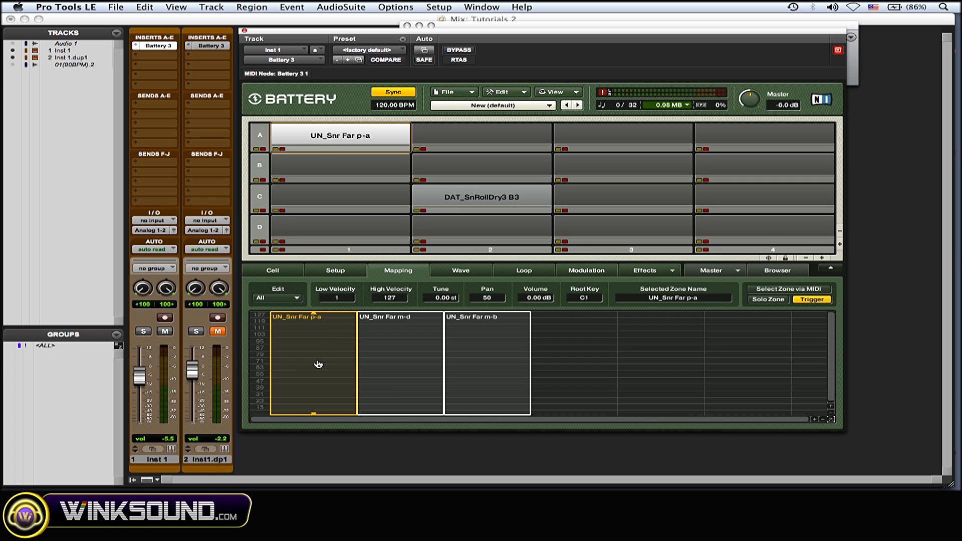
mouse_move(334, 320)
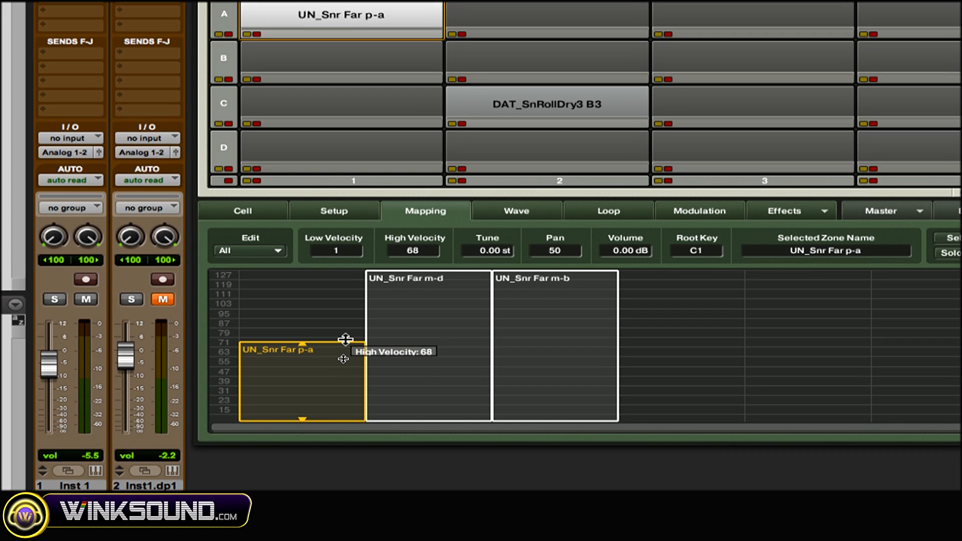
Cap the p-a zone's top velocity at 68 and narrow the m-d zone, raising its bottom to 57
drag(347, 345, 347, 339)
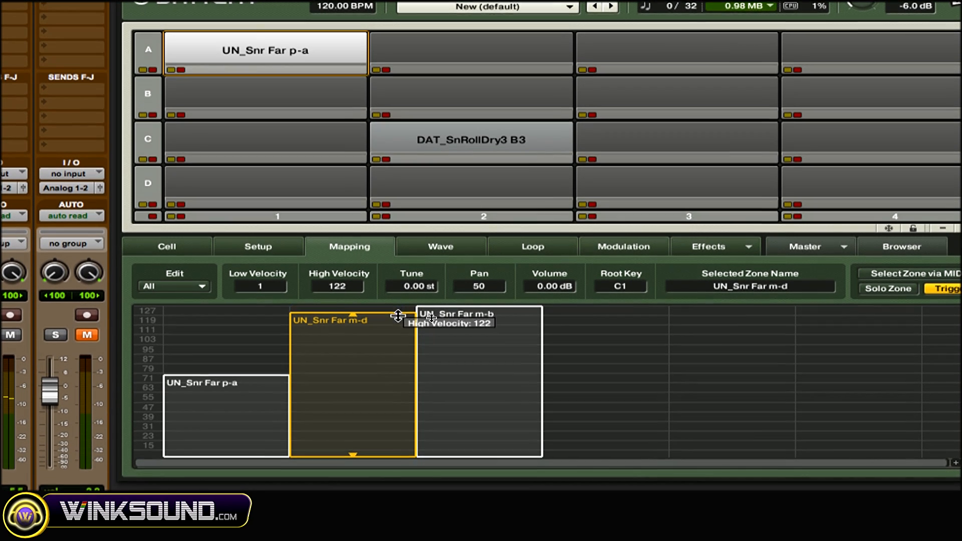
drag(397, 316, 397, 320)
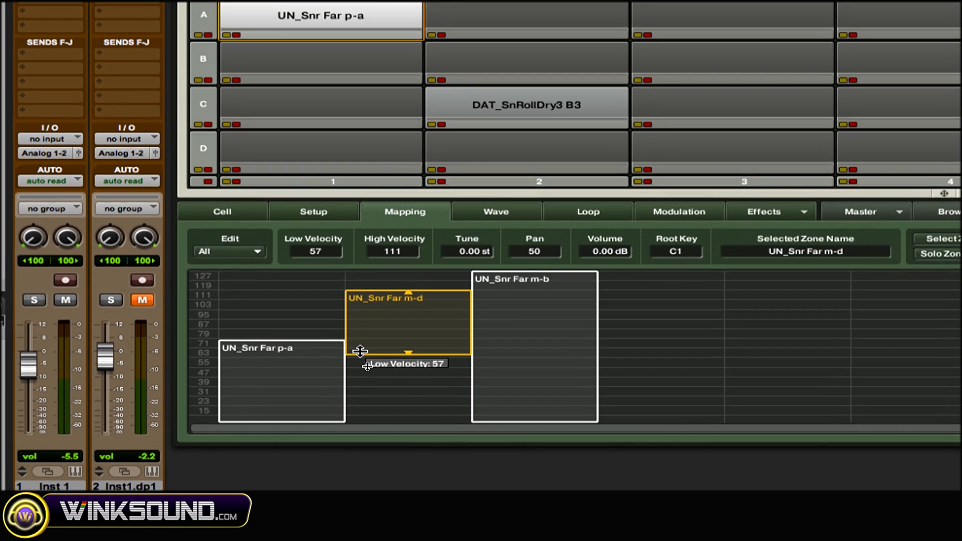
drag(359, 353, 359, 347)
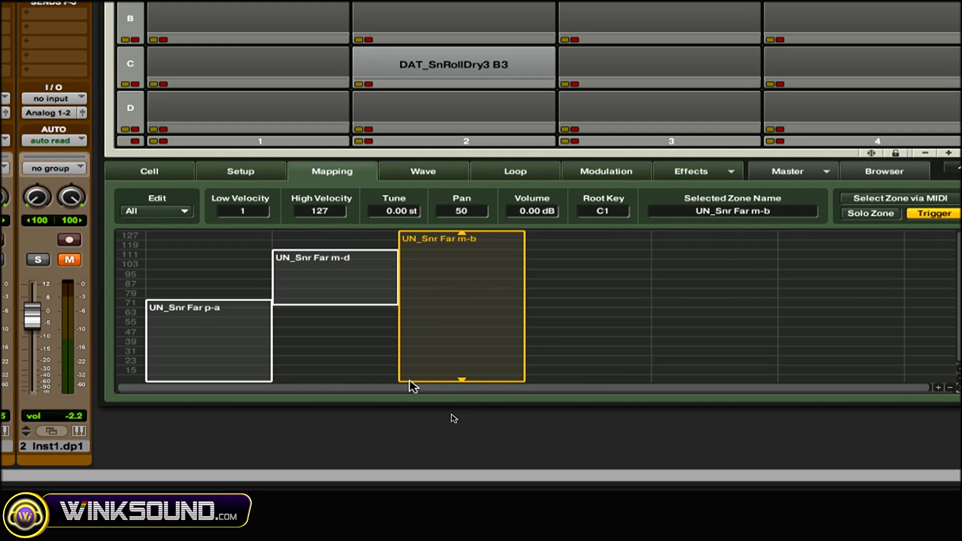
Raise the m-b zone's lower velocity to about 105 and give p-a a High Velocity Fade of 7
drag(461, 377, 461, 328)
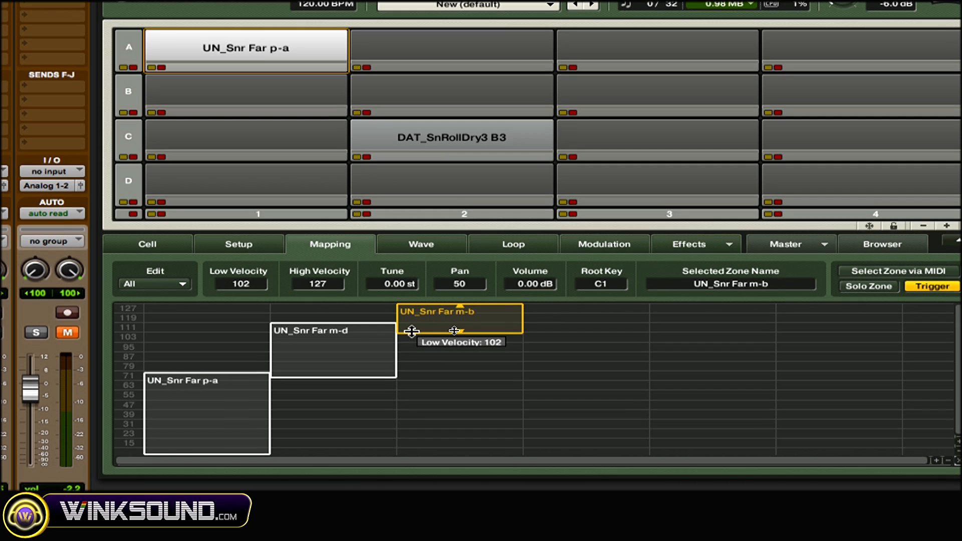
drag(411, 330, 411, 327)
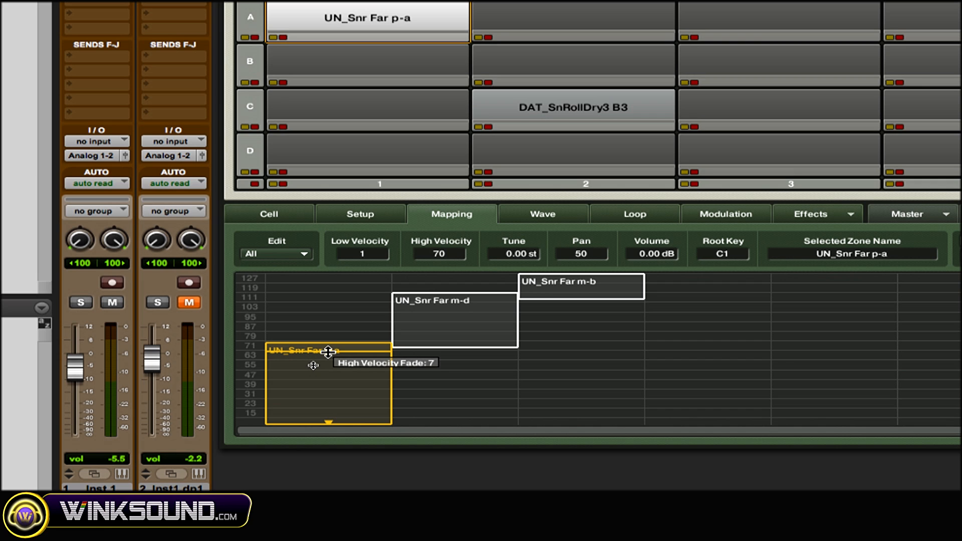
drag(328, 351, 328, 368)
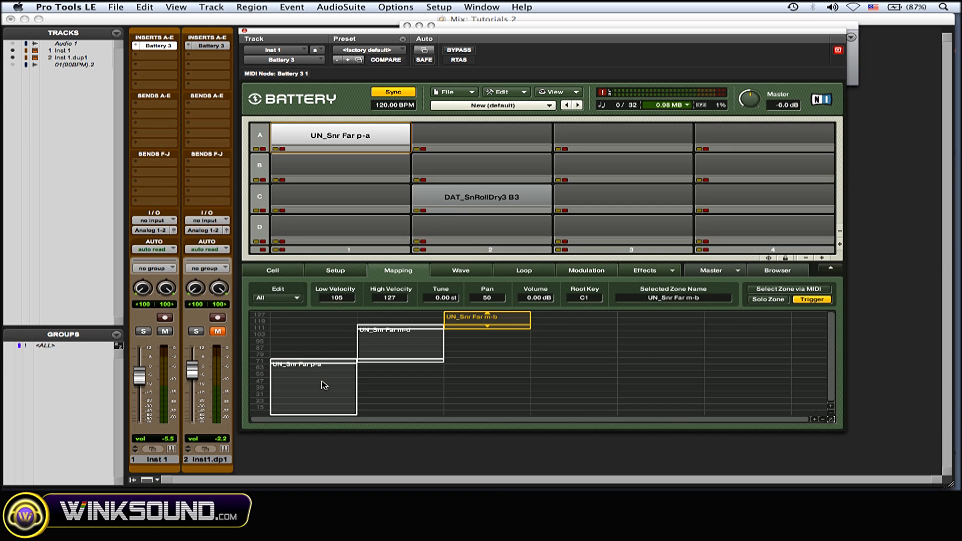
mouse_move(262, 390)
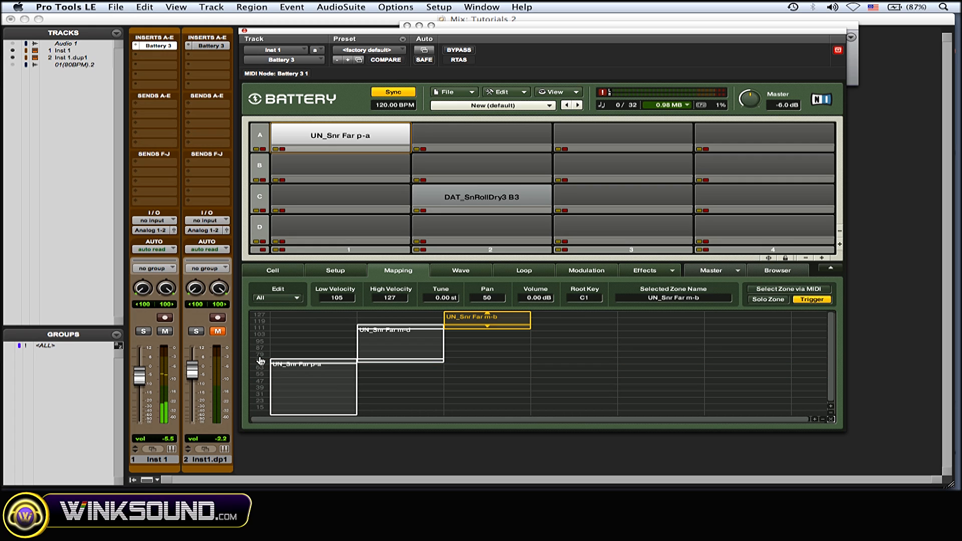
mouse_move(259, 325)
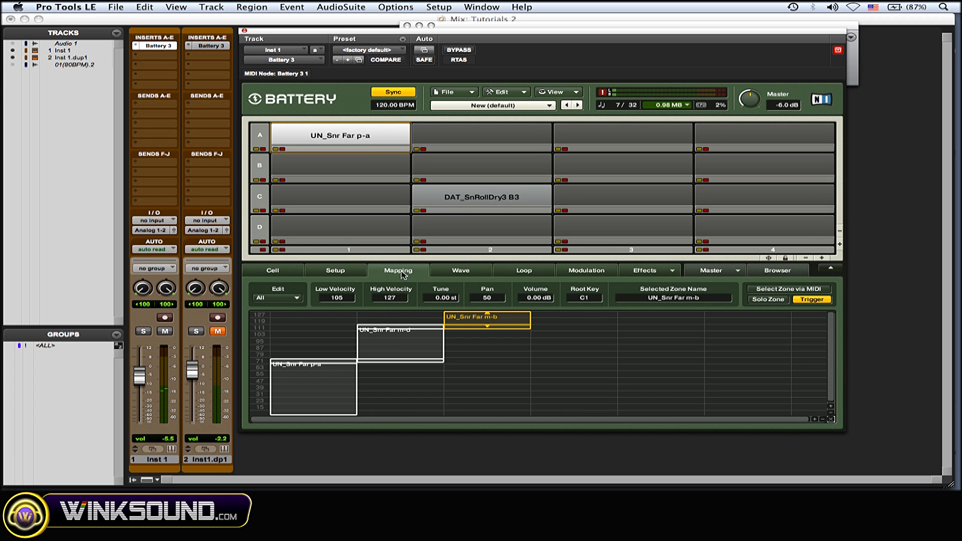
Select cell C2 (DAT_SnRollDry3 B3) to show its sample zones in the Mapping view
click(481, 196)
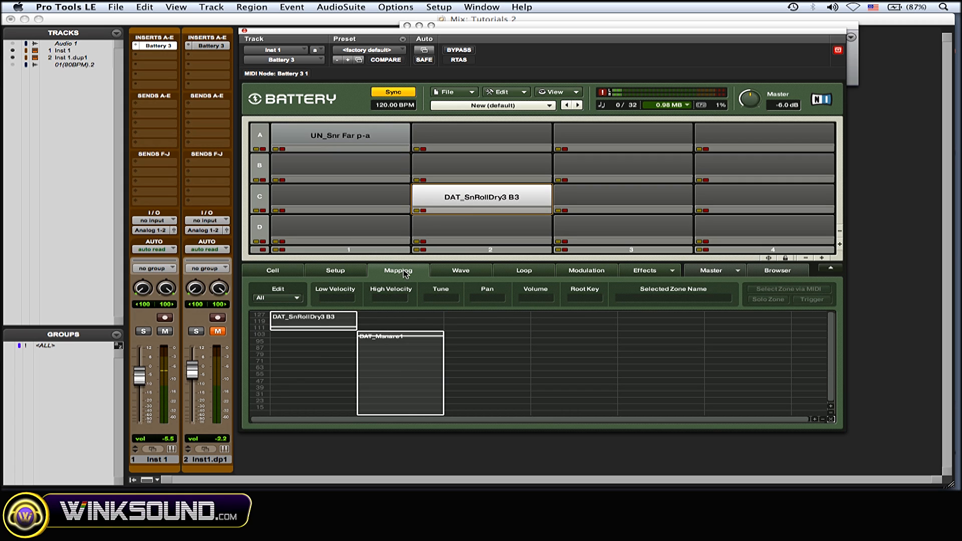
mouse_move(387, 372)
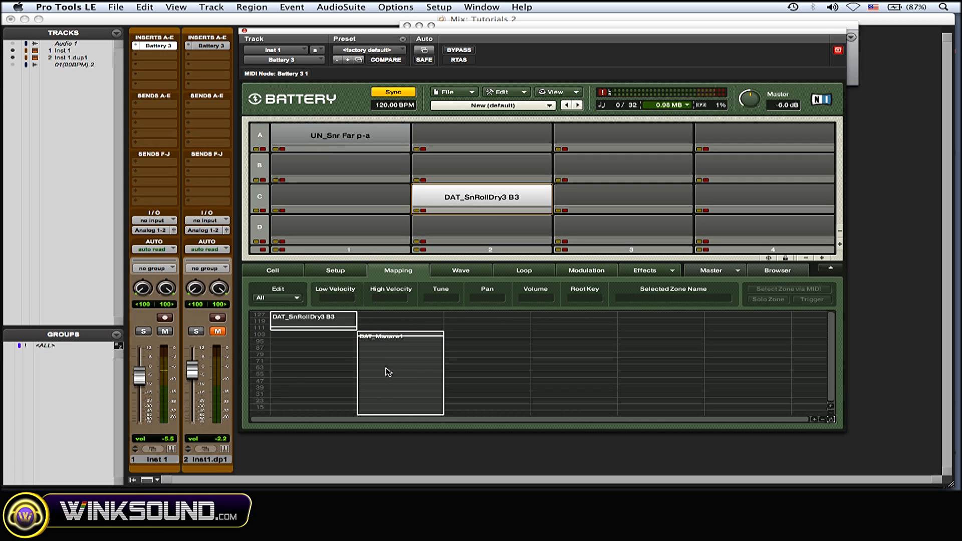
mouse_move(361, 342)
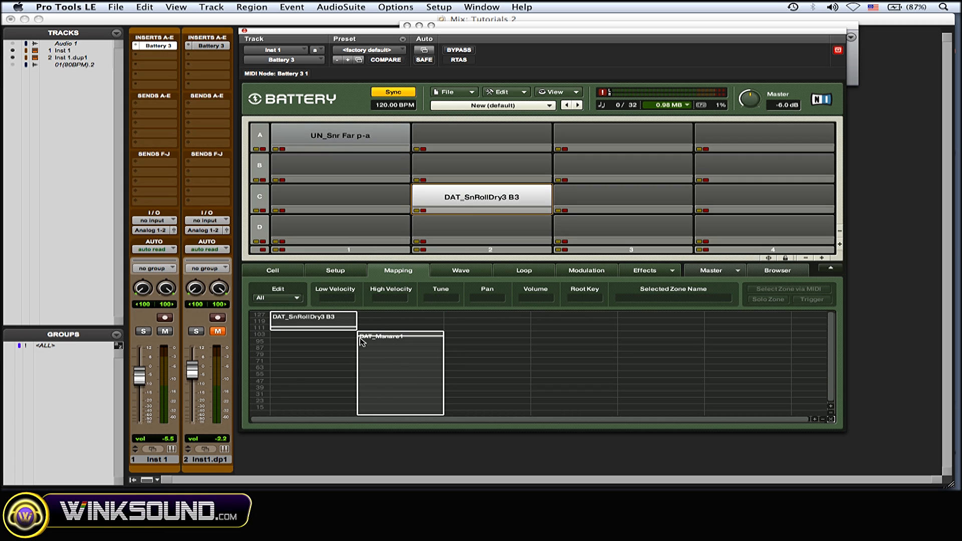
mouse_move(410, 402)
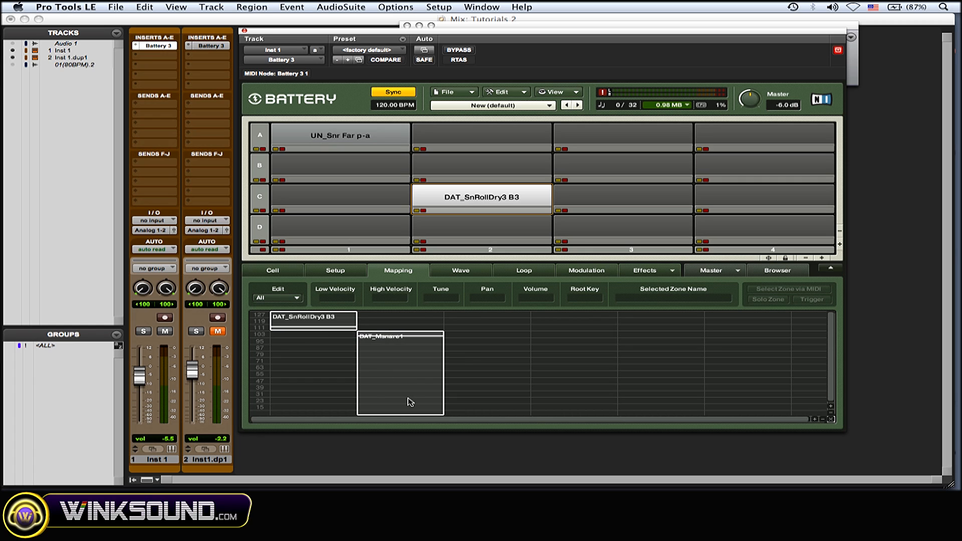
mouse_move(287, 358)
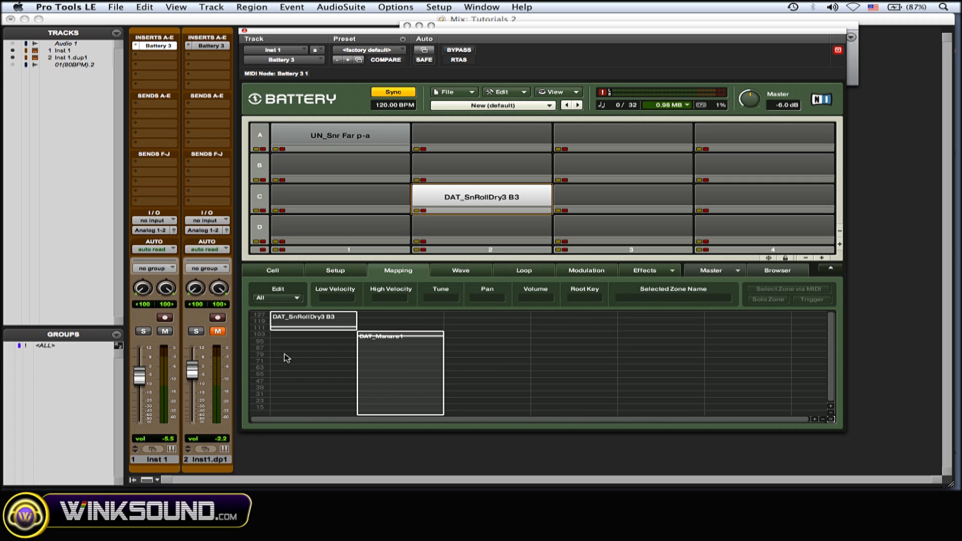